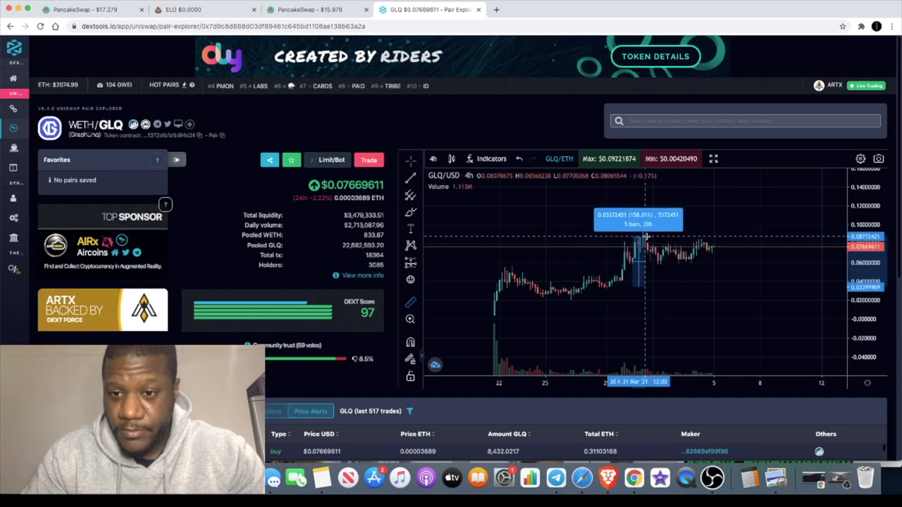
mouse_move(661, 268)
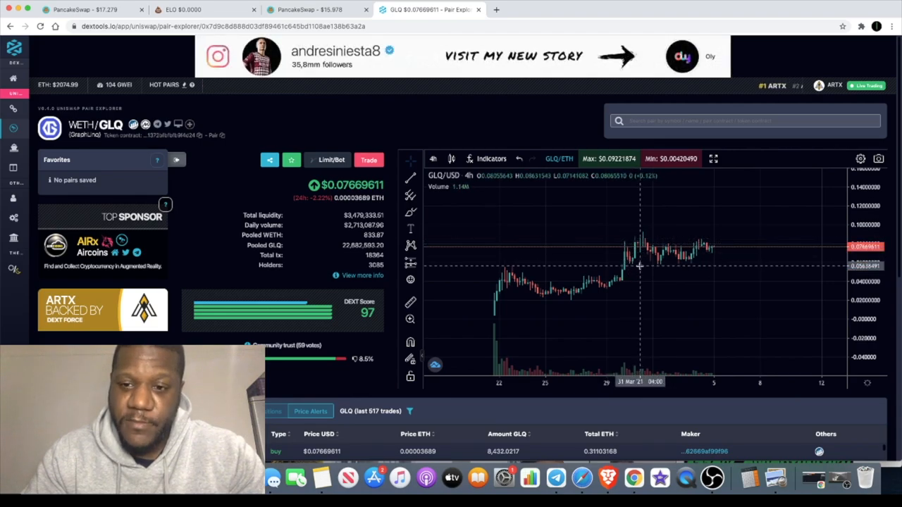
mouse_move(725, 250)
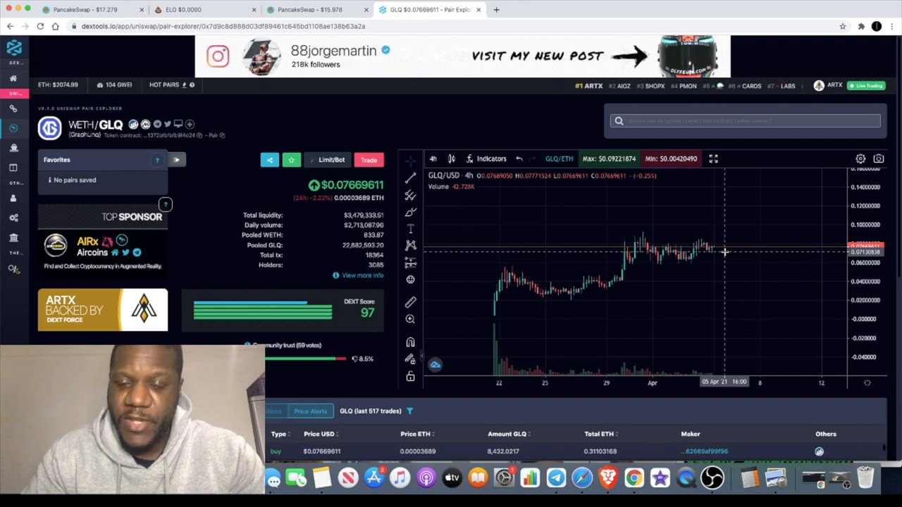
mouse_move(809, 243)
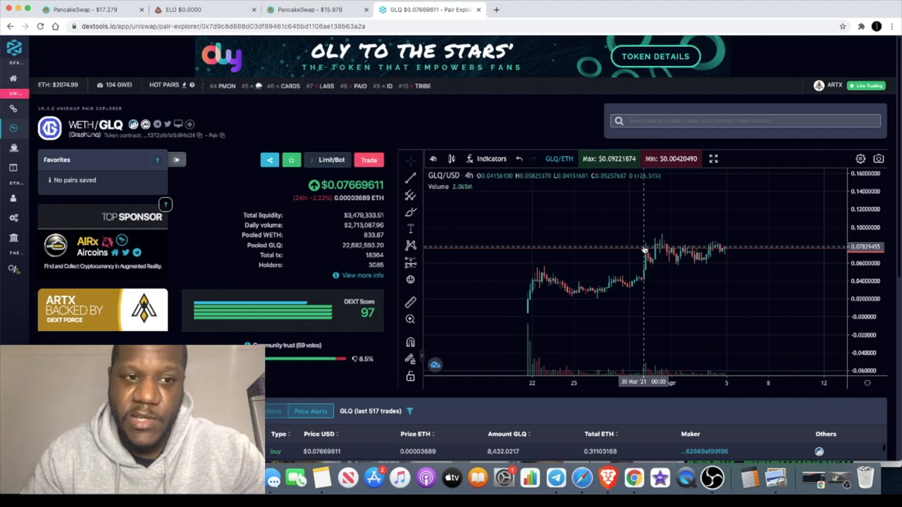
mouse_move(656, 261)
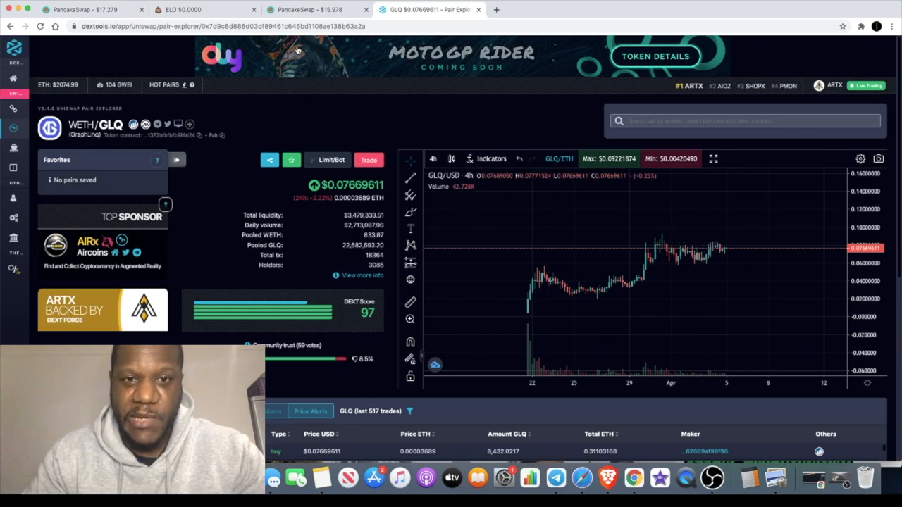
mouse_move(544, 261)
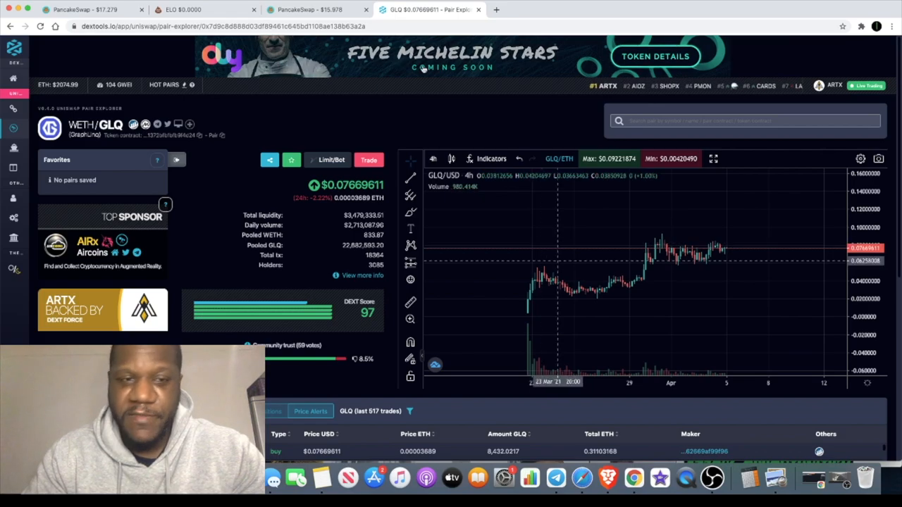
Step: Leave the reviewed GLQ/WETH 4h chart and bring up the 100X Elon/BNB chart on PooCoin
left_click(186, 9)
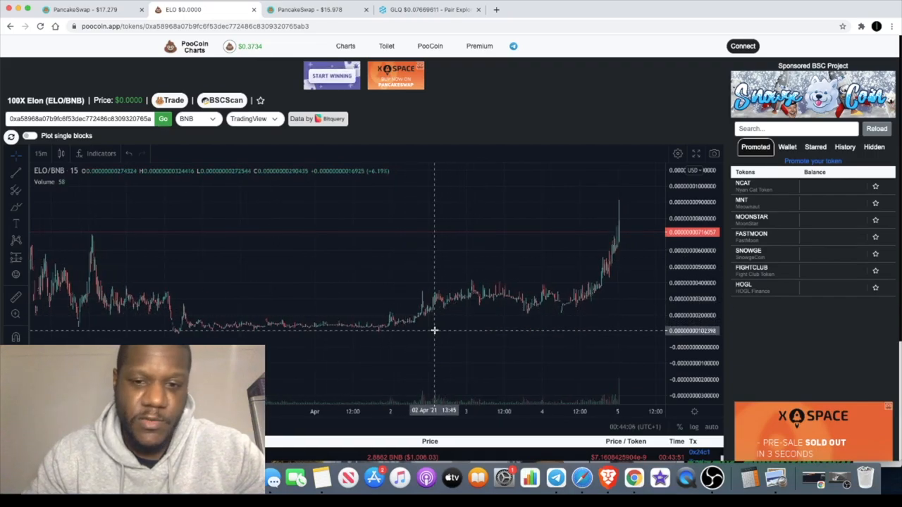
mouse_move(482, 313)
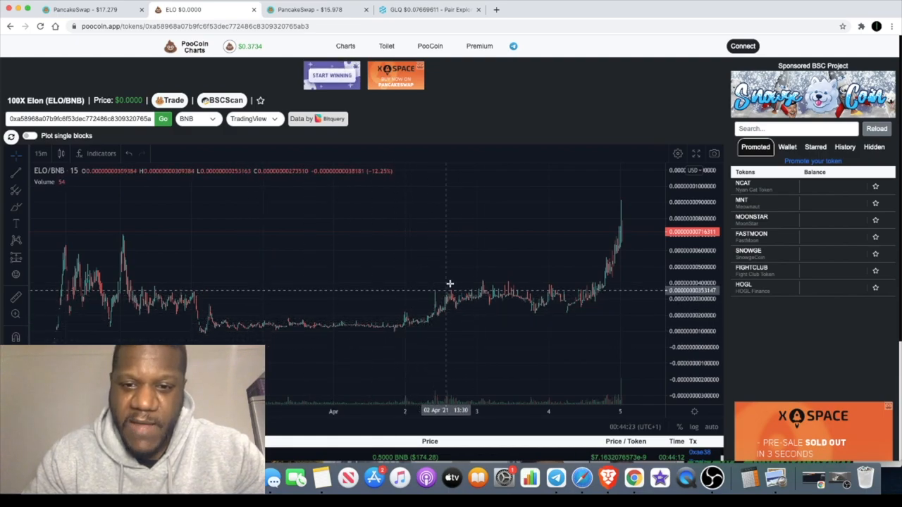
mouse_move(466, 292)
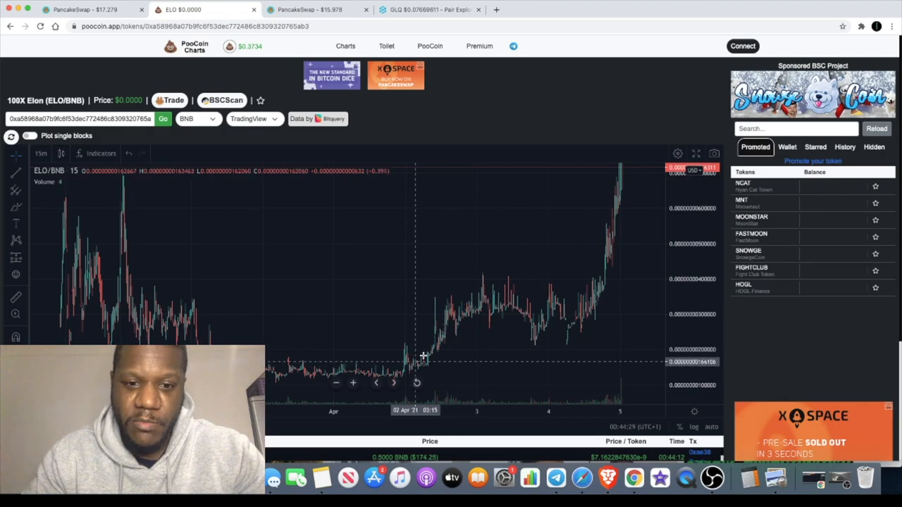
mouse_move(764, 243)
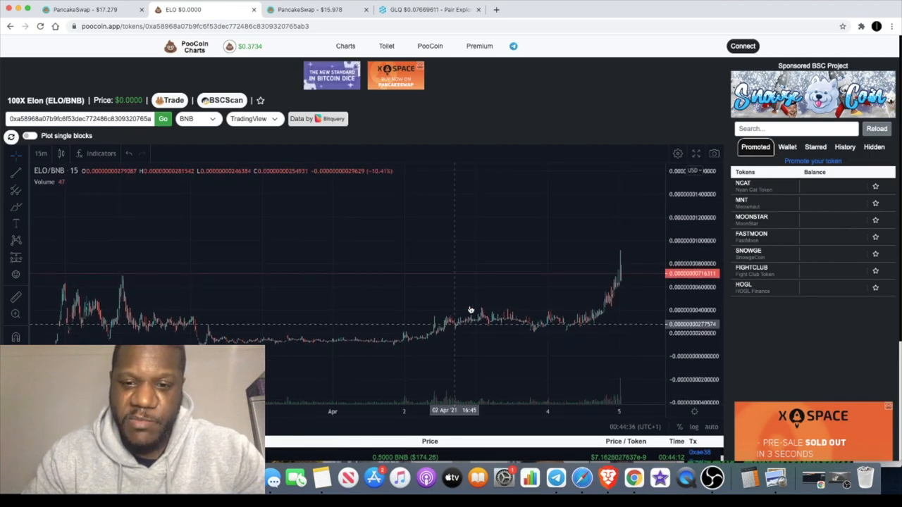
mouse_move(551, 322)
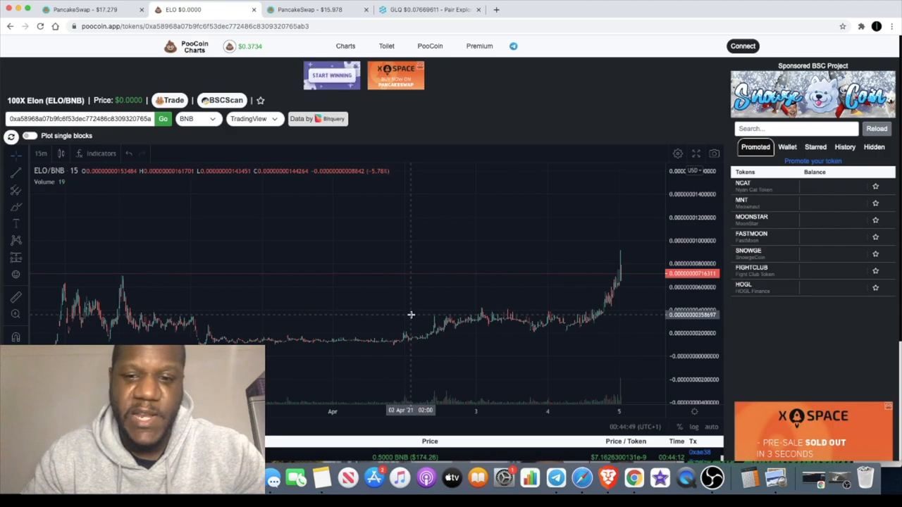
mouse_move(578, 237)
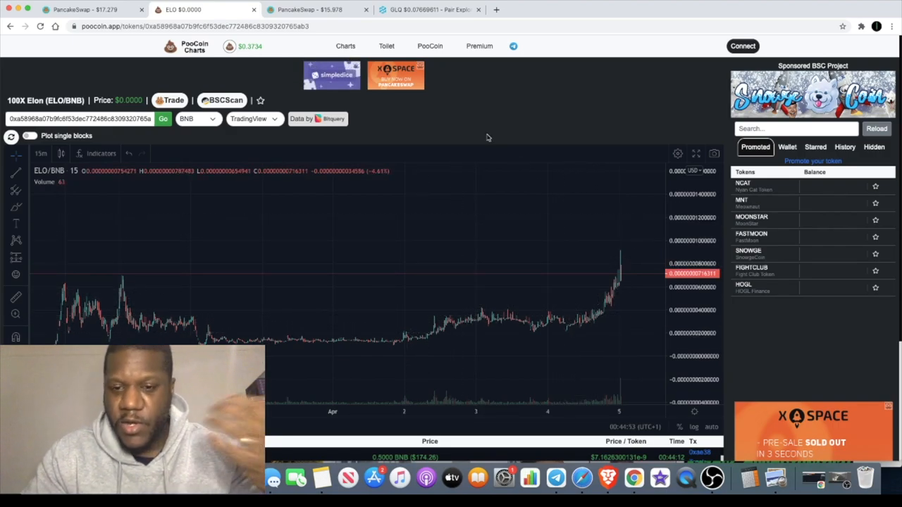
mouse_move(485, 221)
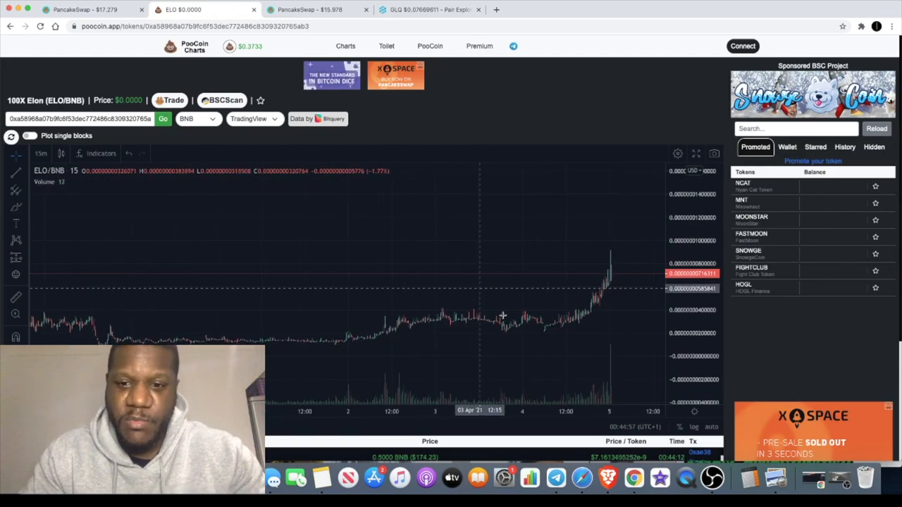
mouse_move(617, 260)
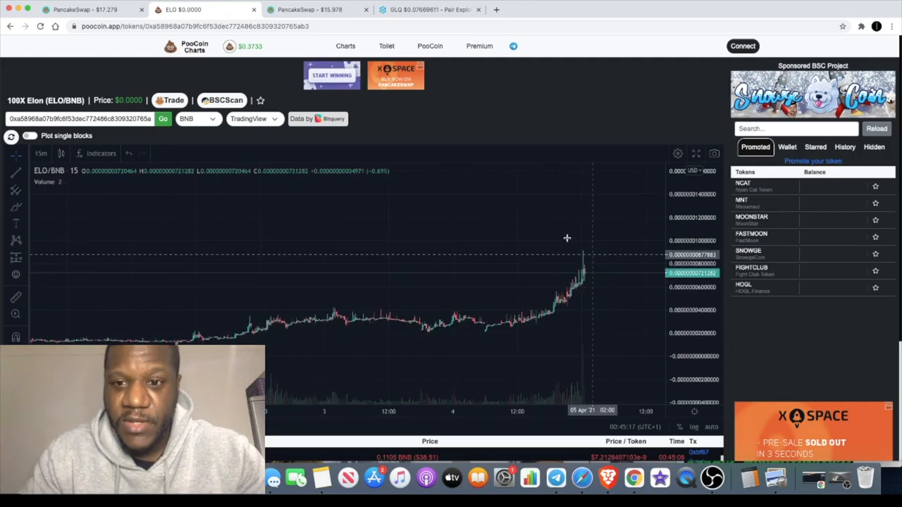
mouse_move(592, 254)
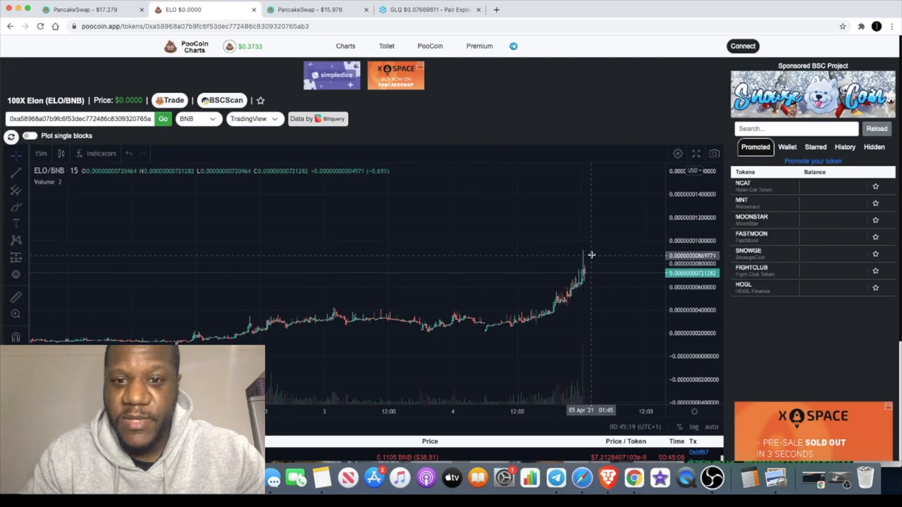
mouse_move(628, 168)
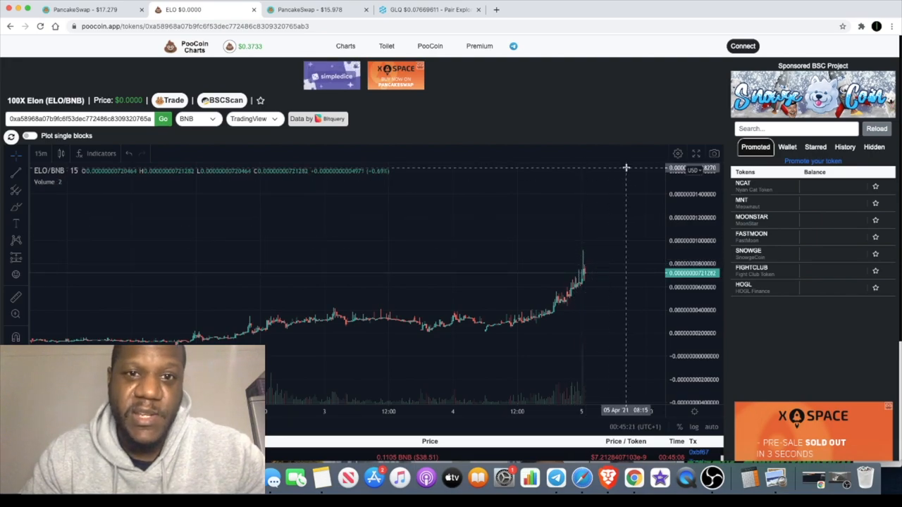
mouse_move(536, 281)
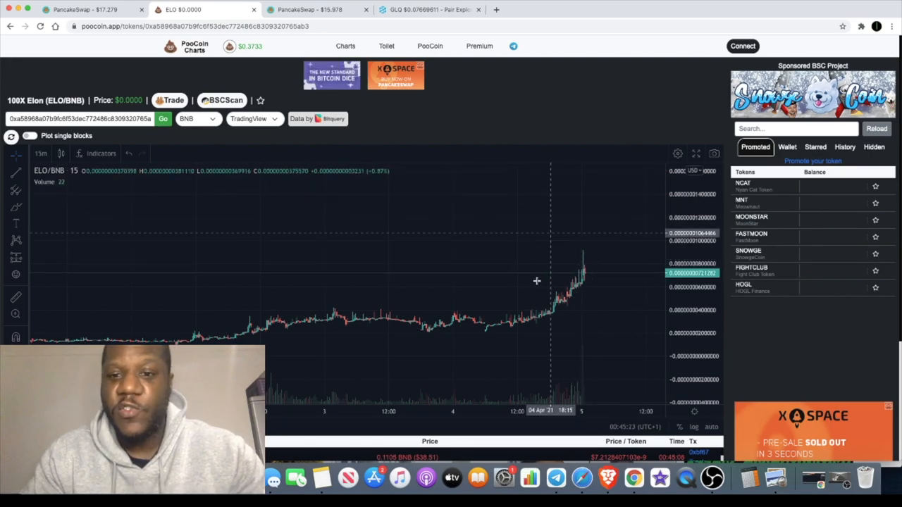
Step: Scan the GLQ/WETH chart history on DEXTools, then return to the ELO/BNB chart on PooCoin
left_click(426, 12)
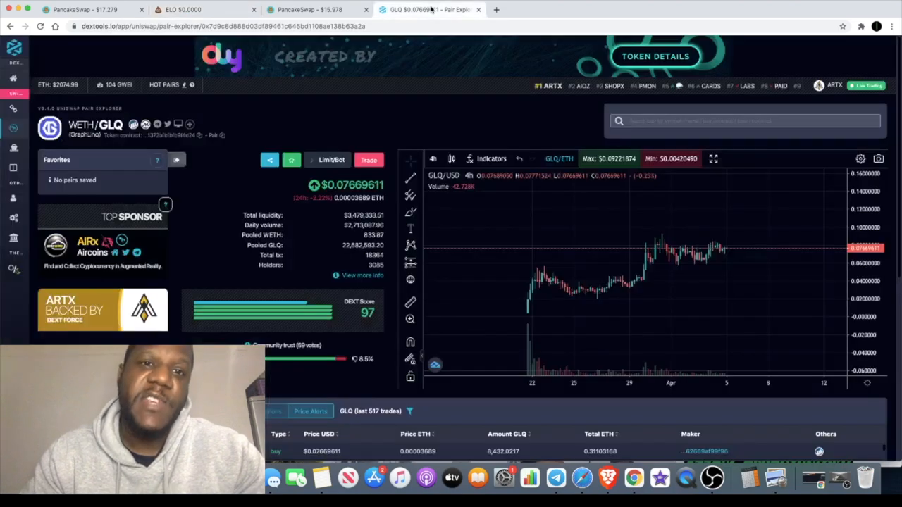
mouse_move(539, 319)
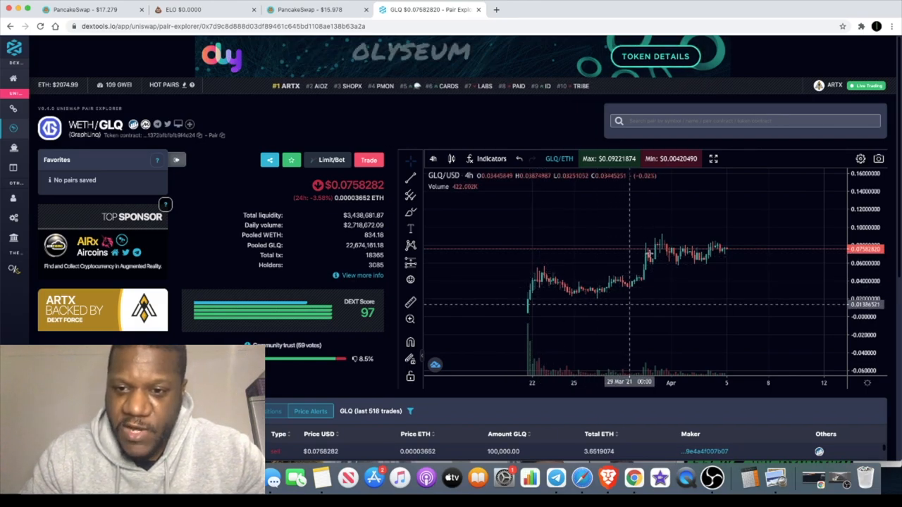
mouse_move(663, 238)
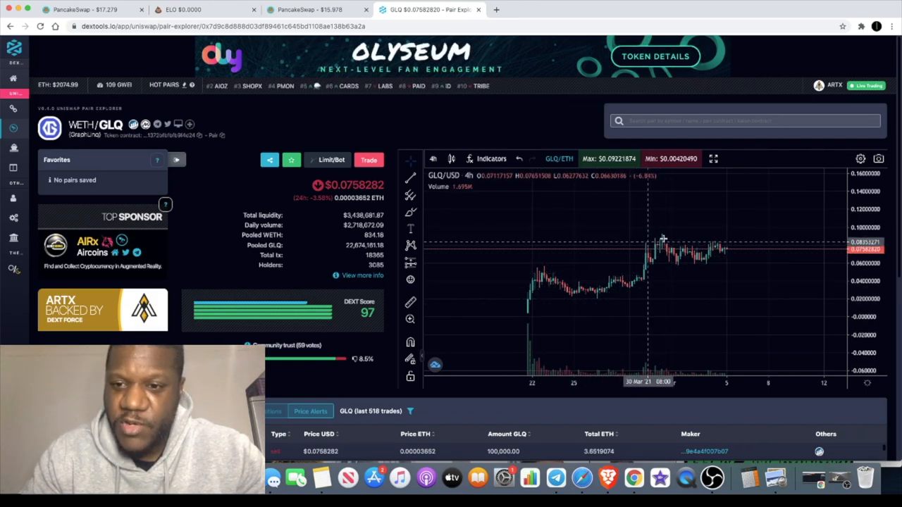
mouse_move(688, 260)
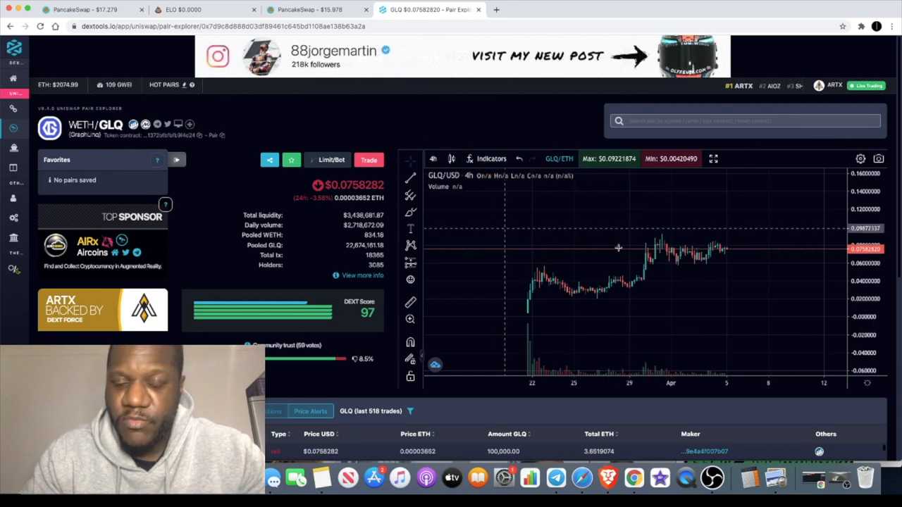
mouse_move(710, 254)
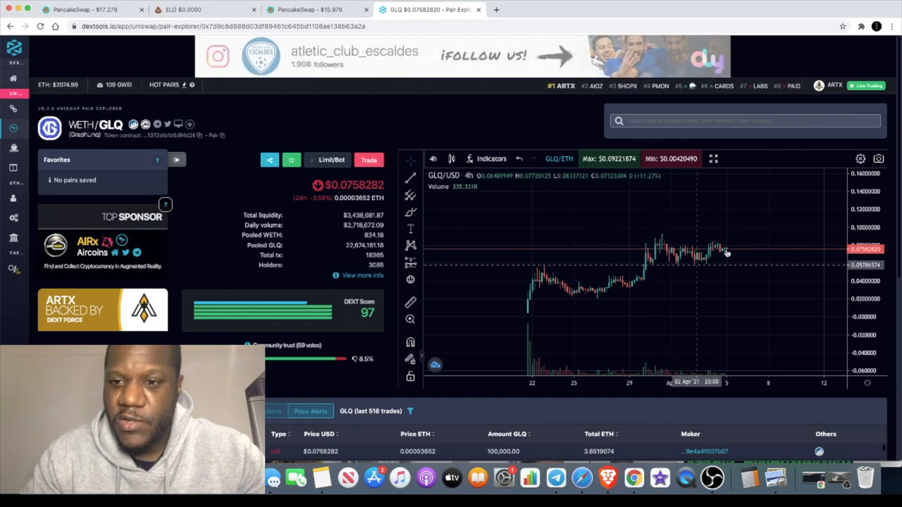
mouse_move(493, 143)
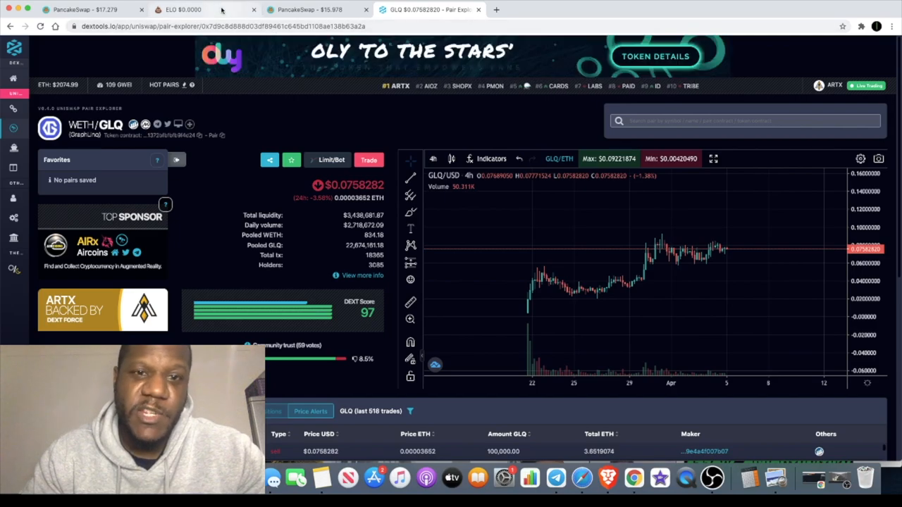
left_click(176, 11)
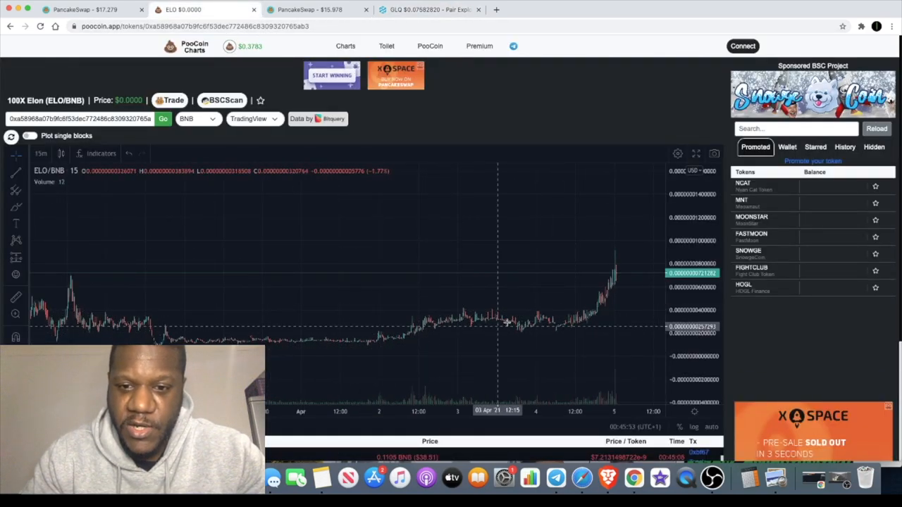
Step: Bring the GLQ/WETH pair page back on screen to compare against ELO/BNB
left_click(431, 10)
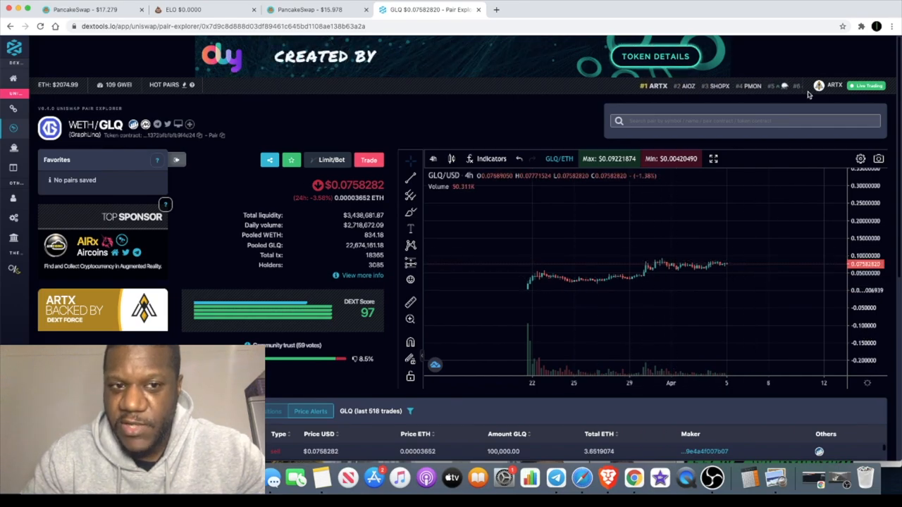
mouse_move(754, 259)
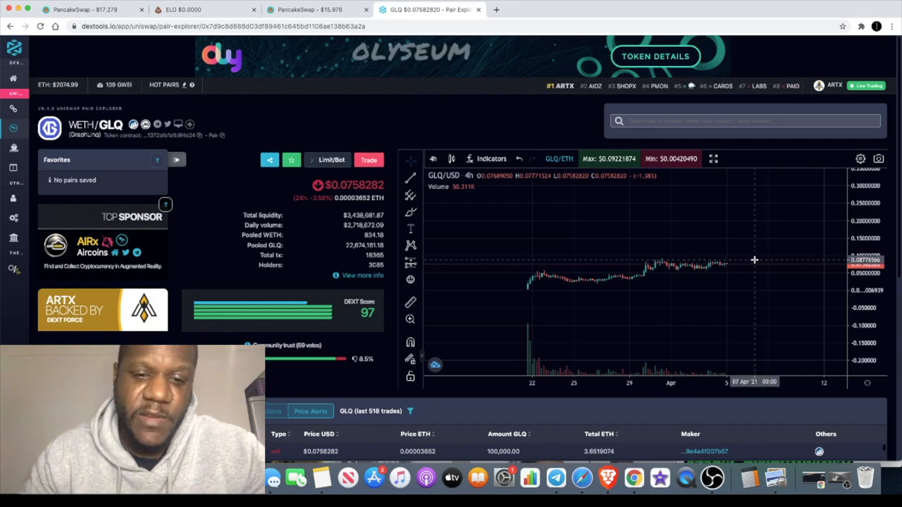